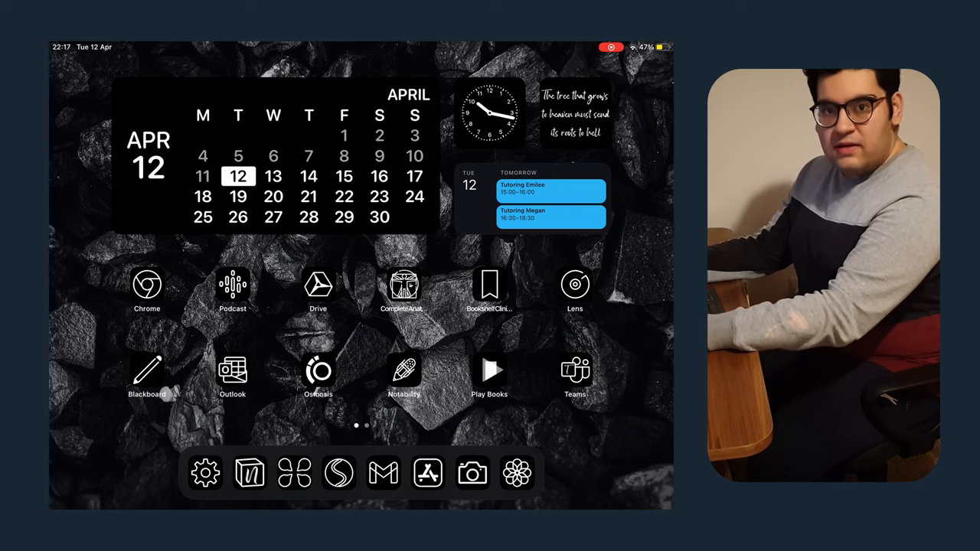
Open the Lens app and switch between business-card and plain-photo scanning modes.
click(575, 291)
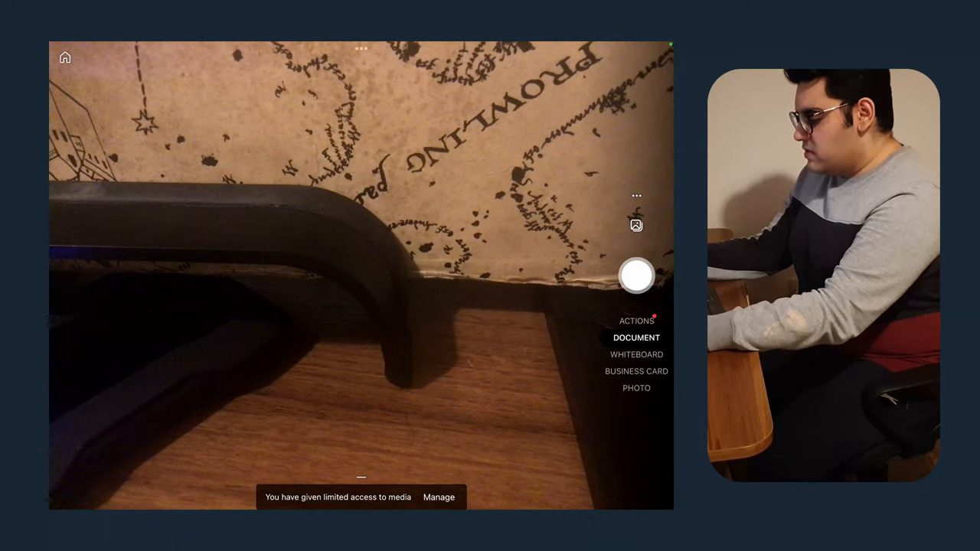
click(636, 371)
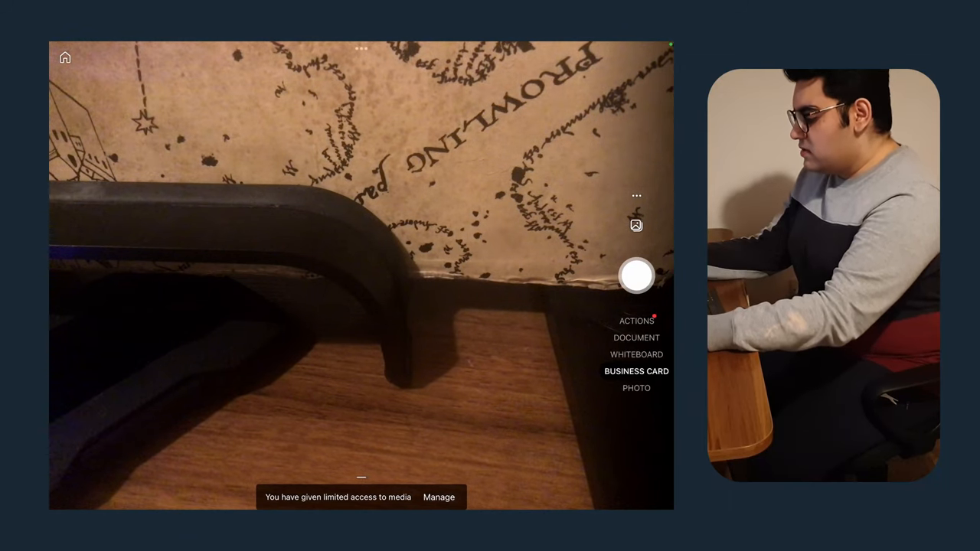
click(637, 388)
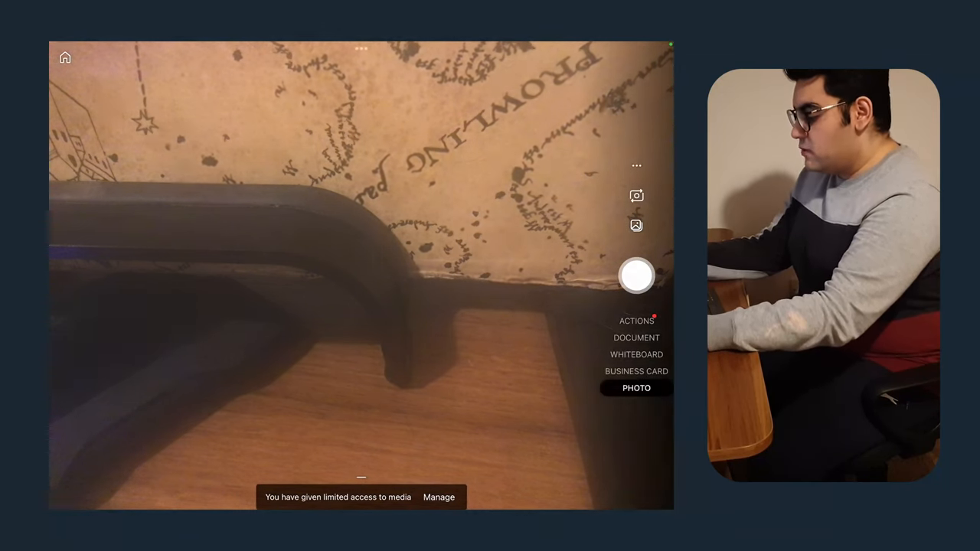
Open Google Play Books to Julia Quinn's Bridgerton ebook page.
click(636, 353)
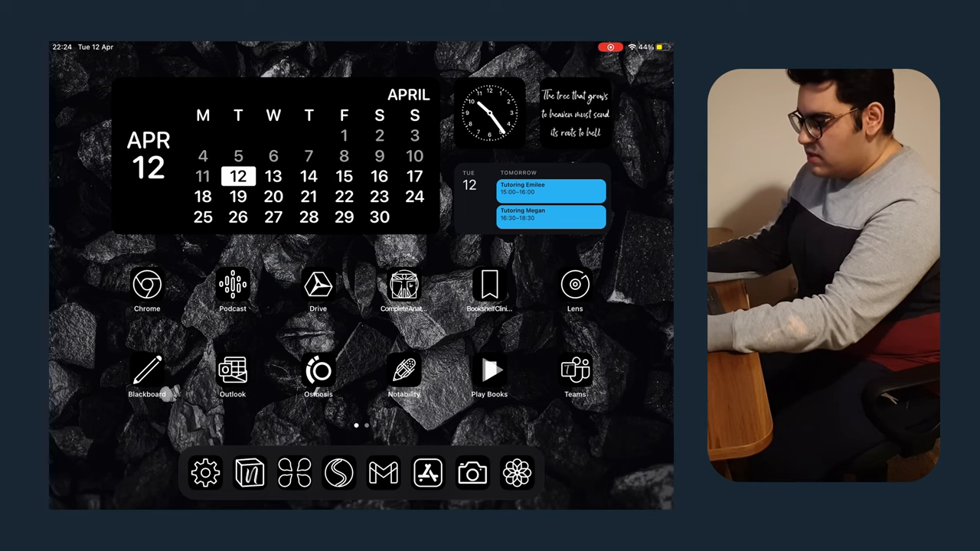
click(404, 371)
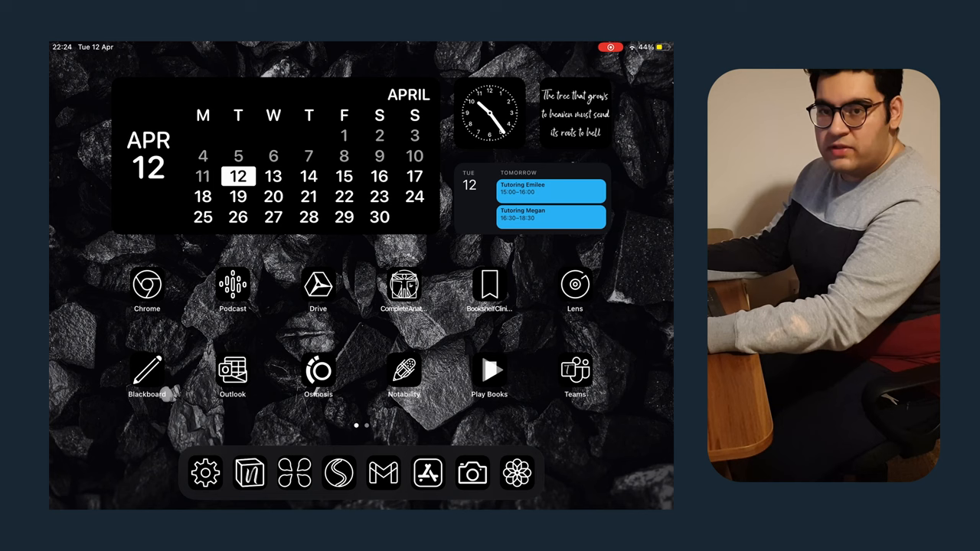
click(490, 371)
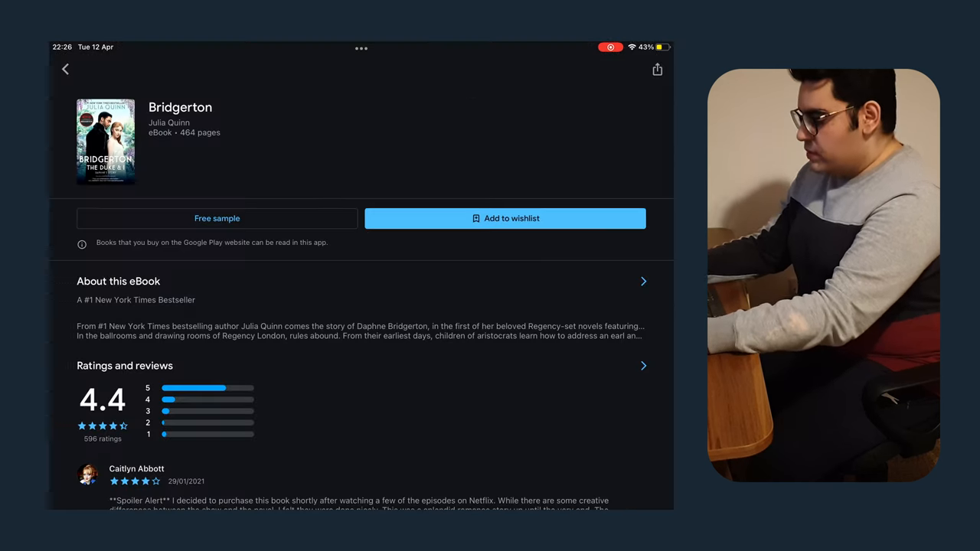
Leave Play Books without opening or saving a book, back to the calendar-widget home screen.
click(65, 69)
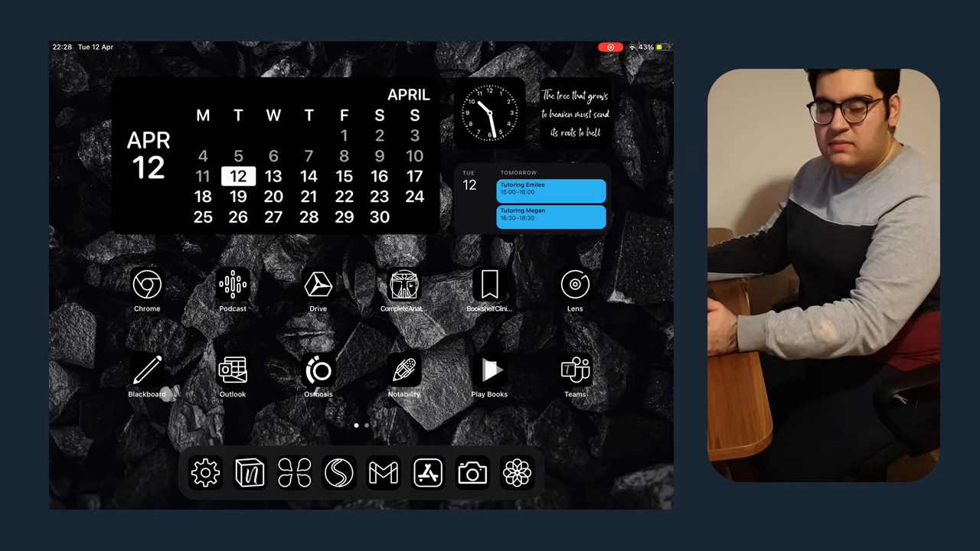
Go to the second home-screen page and launch the Financial Times app.
scroll(left, 3)
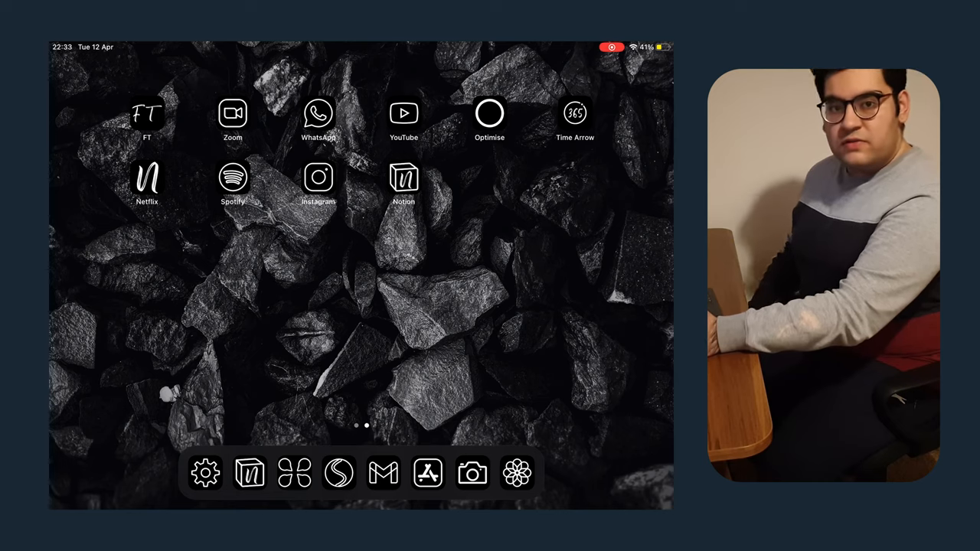
click(146, 113)
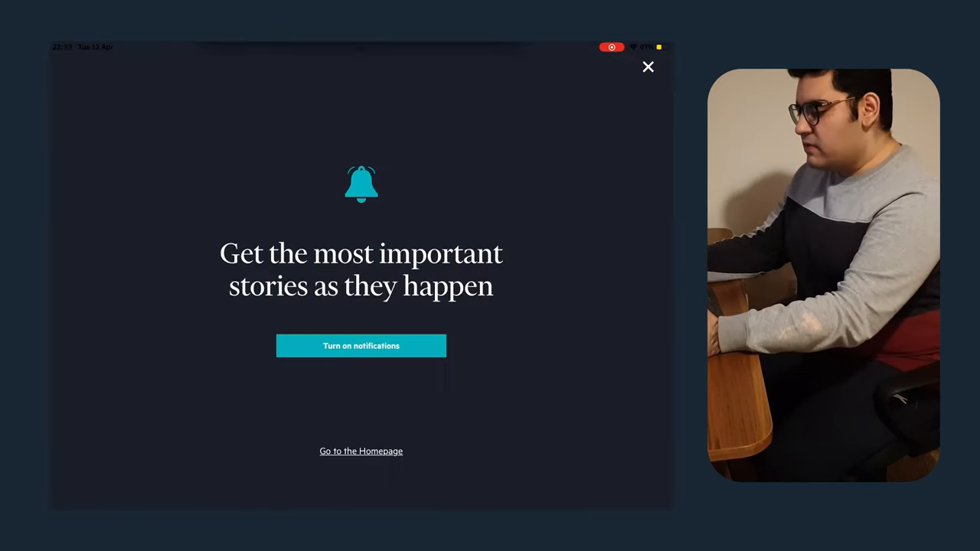
Dismiss the FT story-notifications prompt and return to the second home-screen page.
click(648, 66)
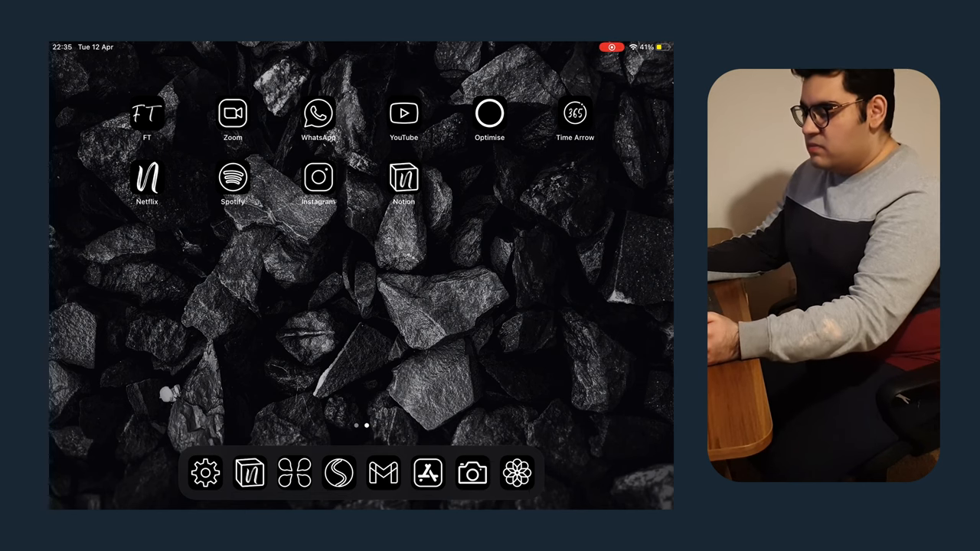
Open Time Arrow, decline the rating popup, and show the 2022 year-progress view.
click(575, 114)
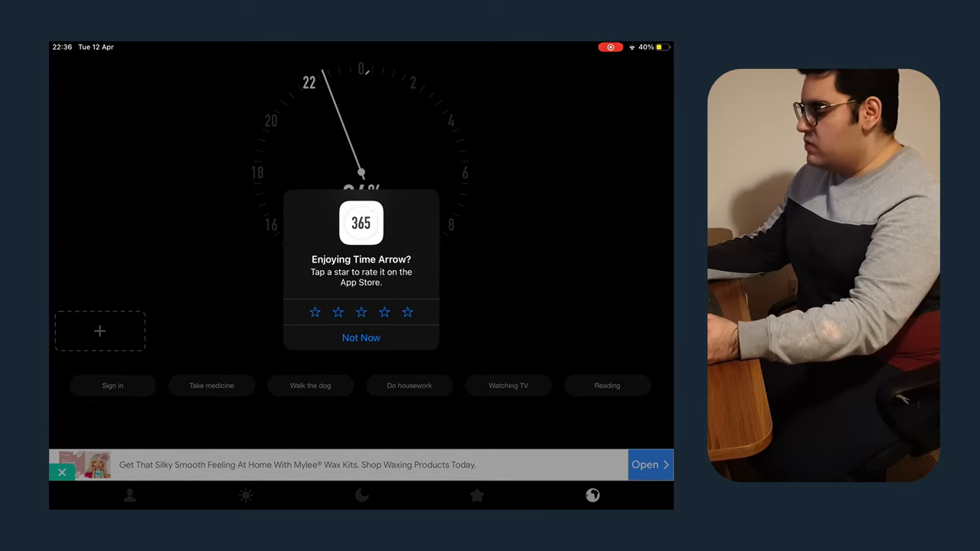
click(361, 338)
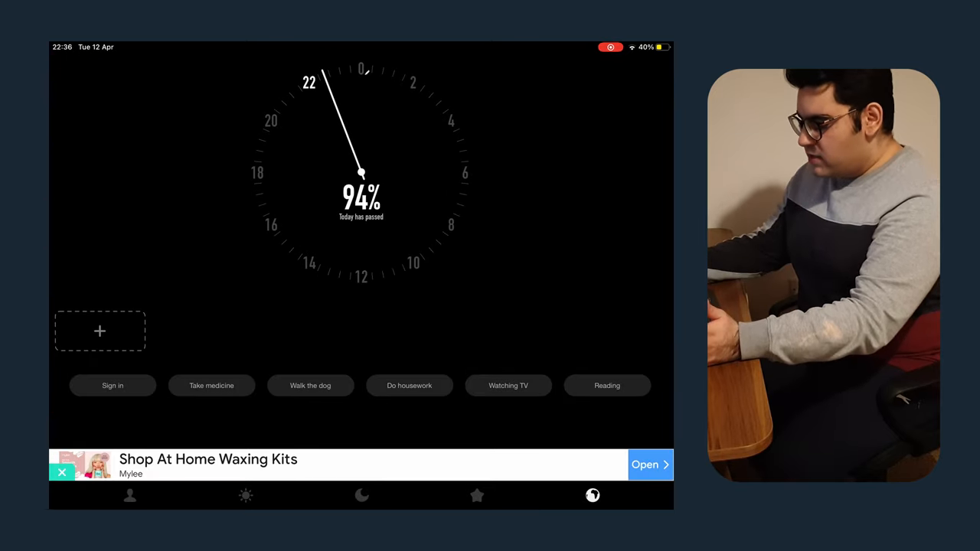
click(246, 496)
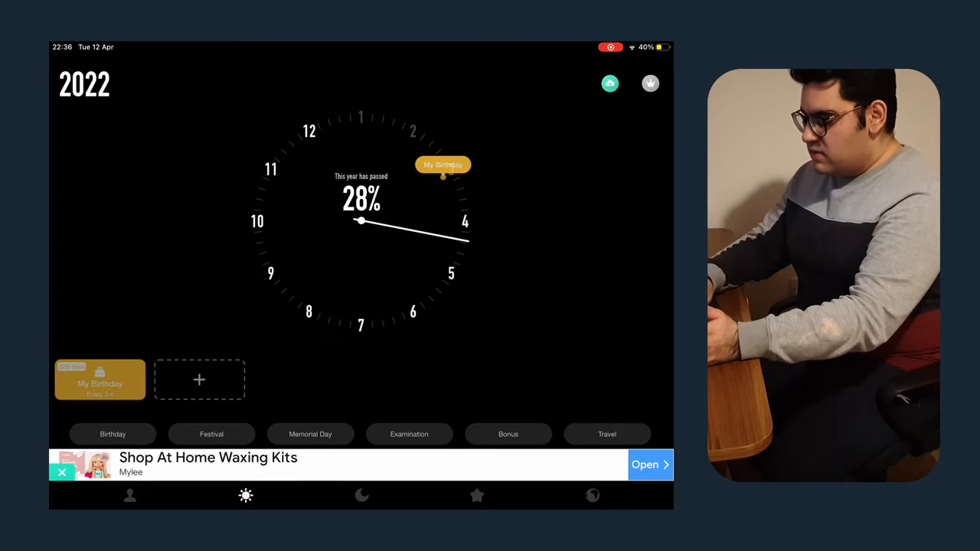